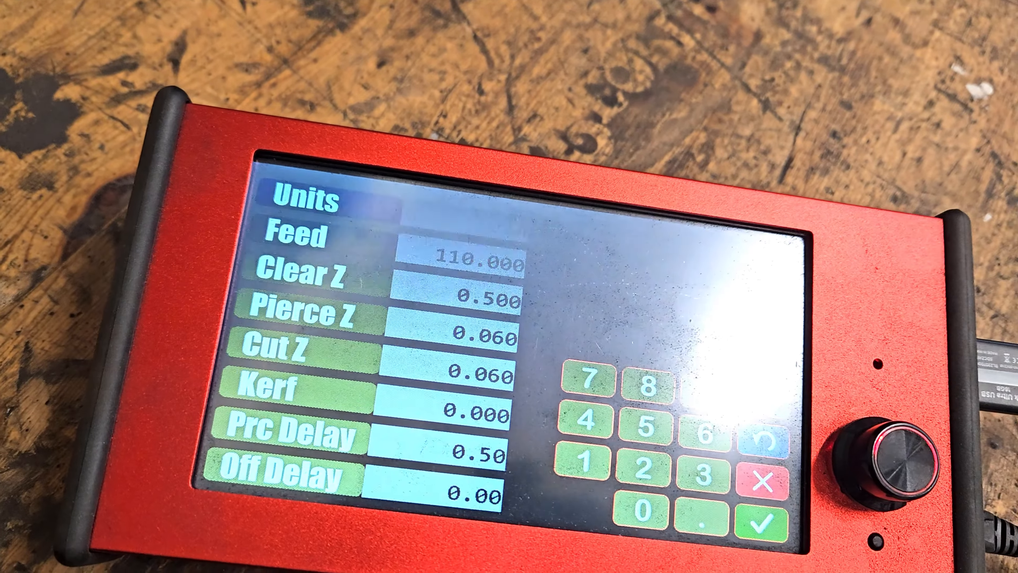
- Accept the cut parameters (Feed 110, Cut Z 0.060 in) so the 'Walk?' toolpath shows ready to run
{"action": "left_click", "coordinate": [763, 516]}
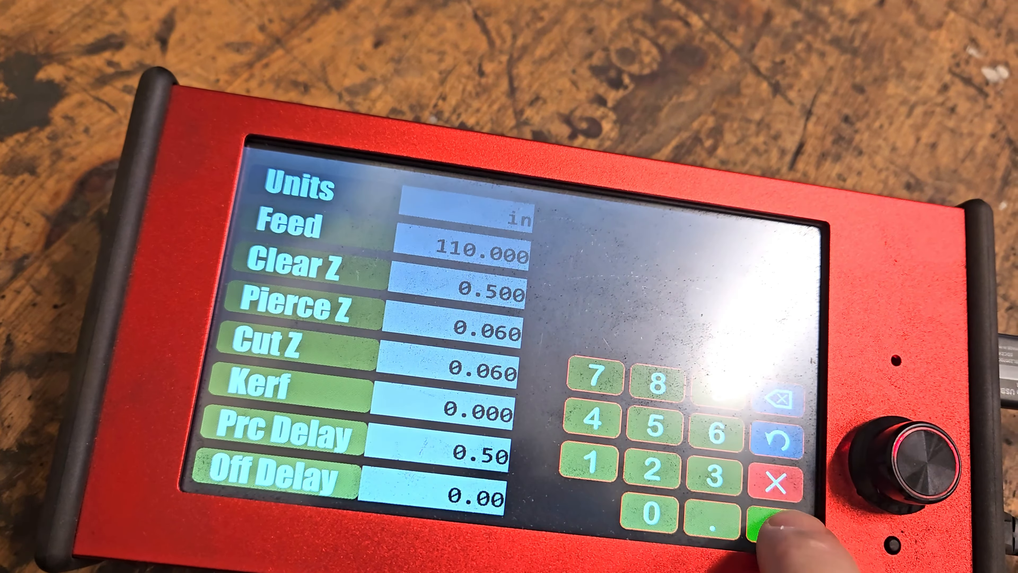
{"action": "left_click", "coordinate": [766, 519]}
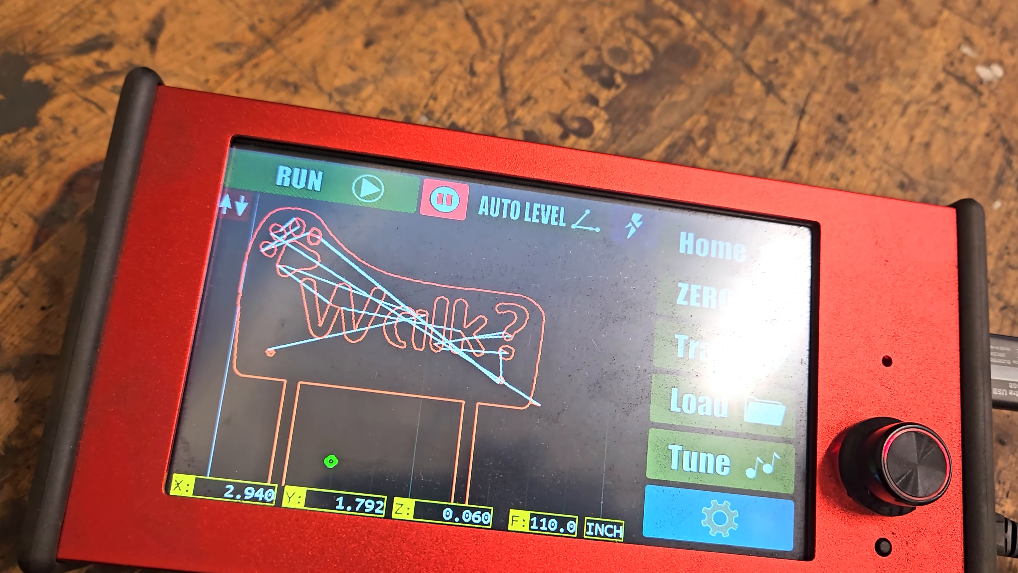